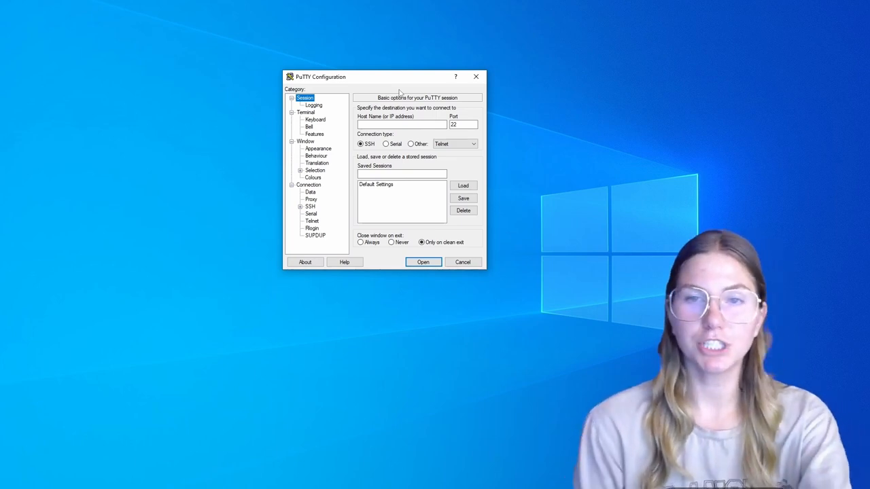
Enter the power8.profoundnet.local host in PuTTY, open SSH, and begin the login name
click(401, 124)
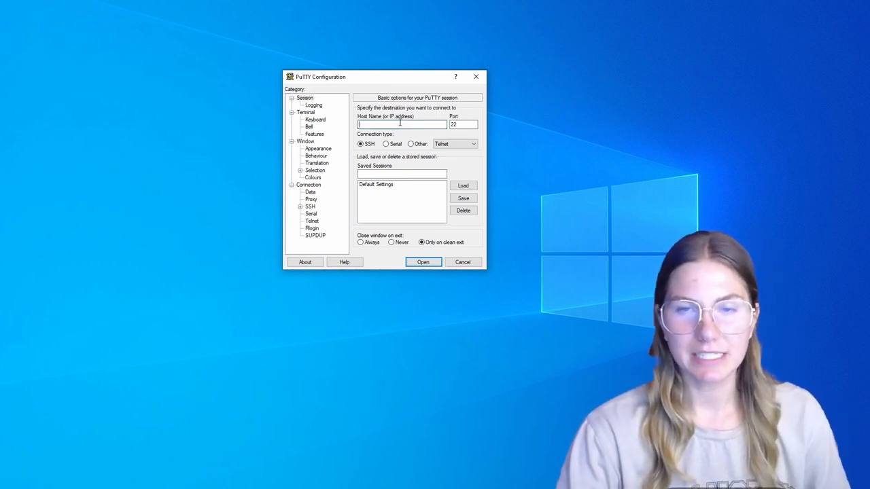
text(po)
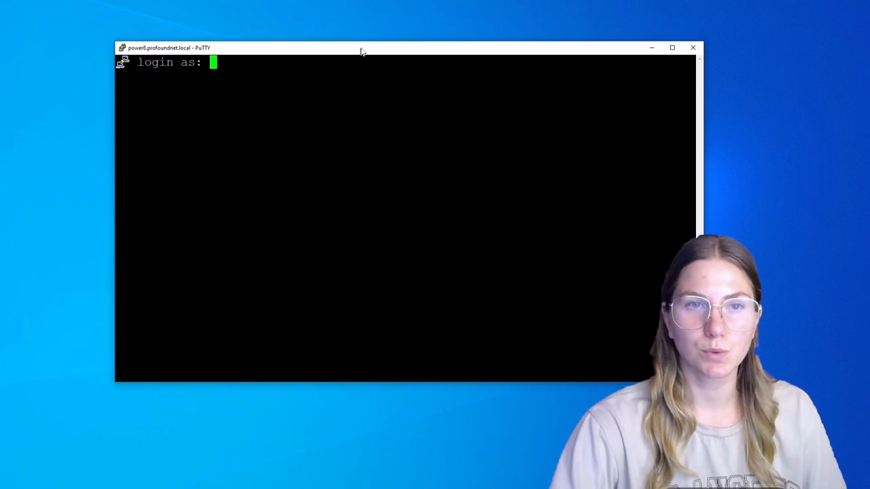
text(ad)
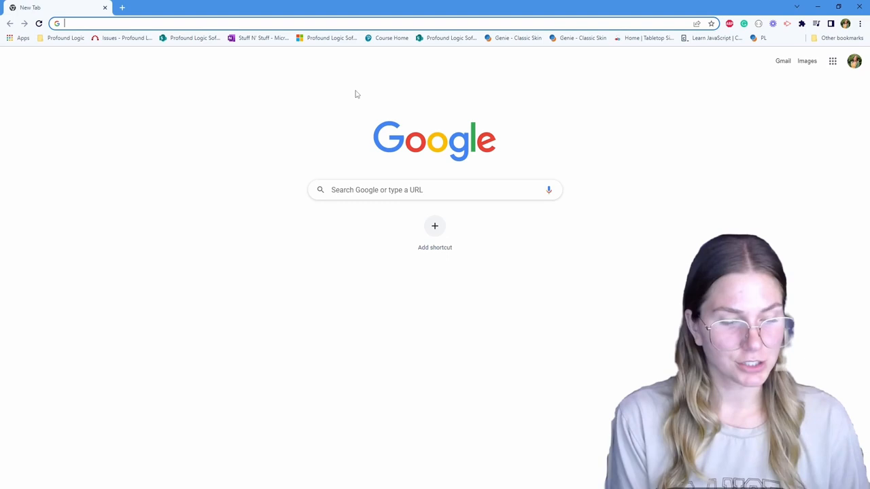
Search Google for exceljs and open the 'exceljs - npm' result
text(exceljs)
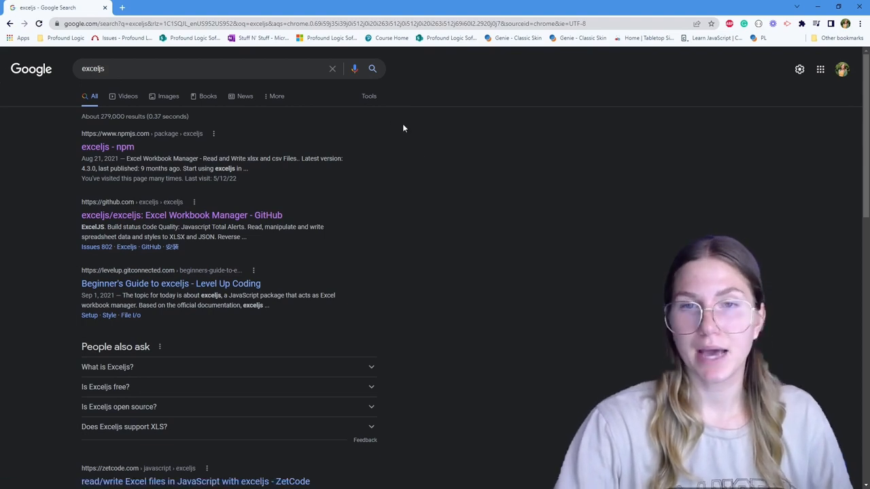
scroll(down, 3)
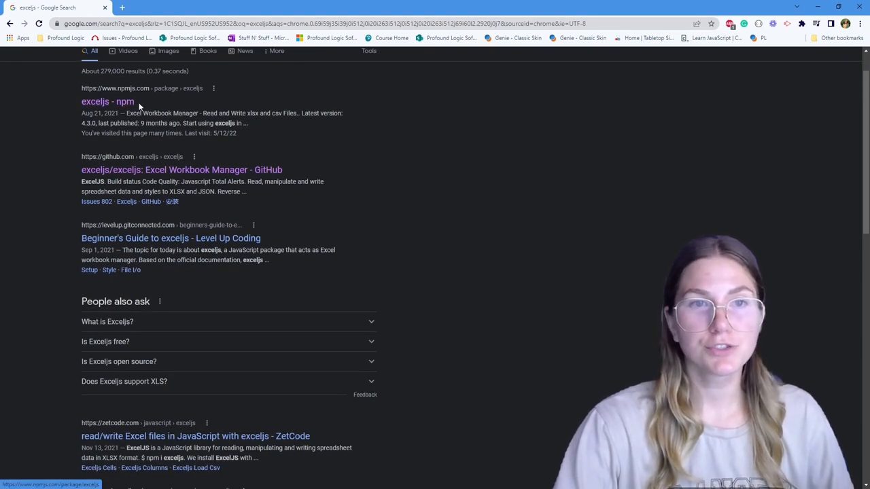
click(106, 101)
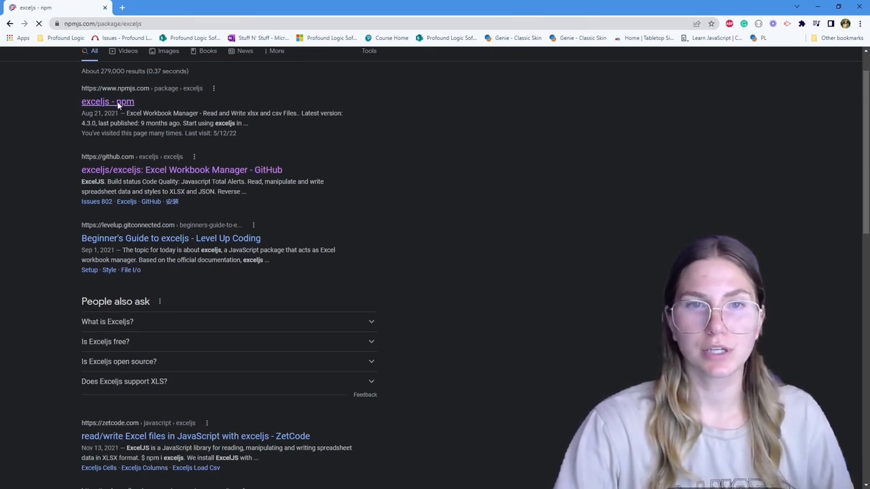
click(107, 101)
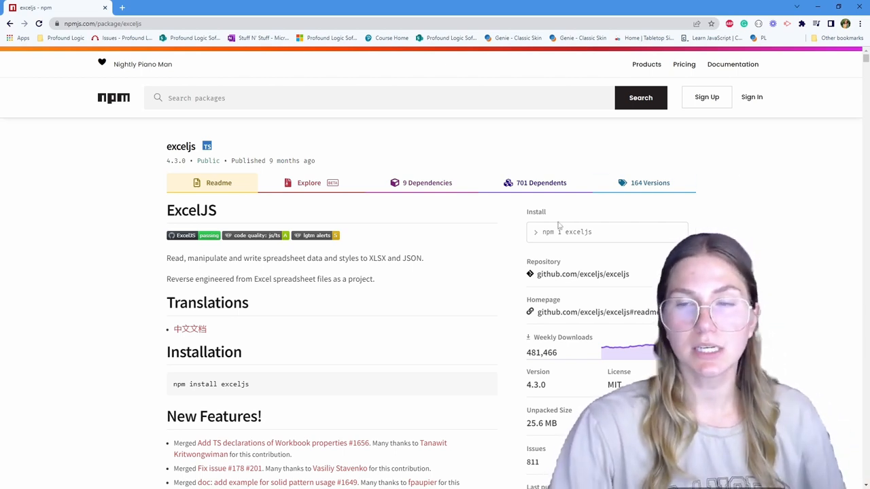
mouse_move(612, 219)
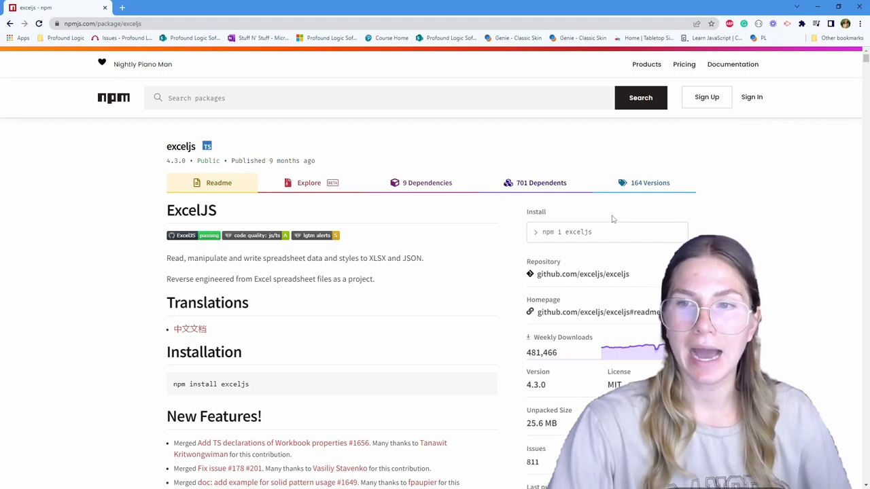
mouse_move(329, 390)
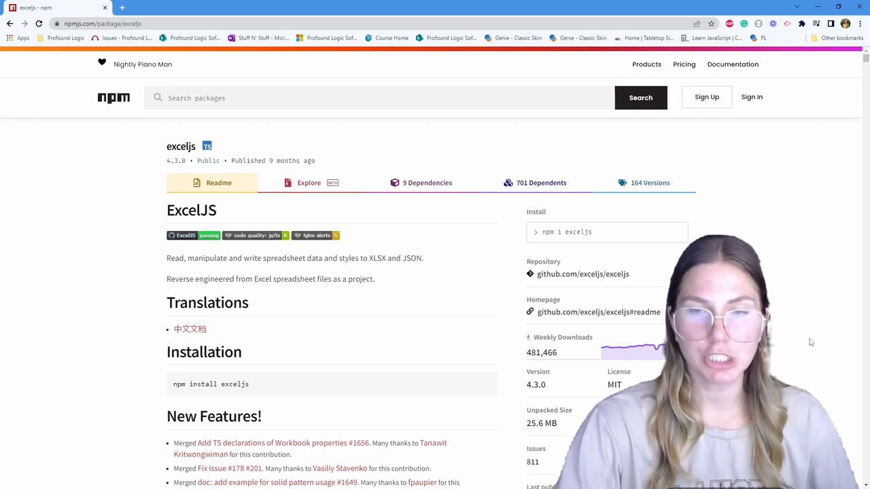
mouse_move(848, 135)
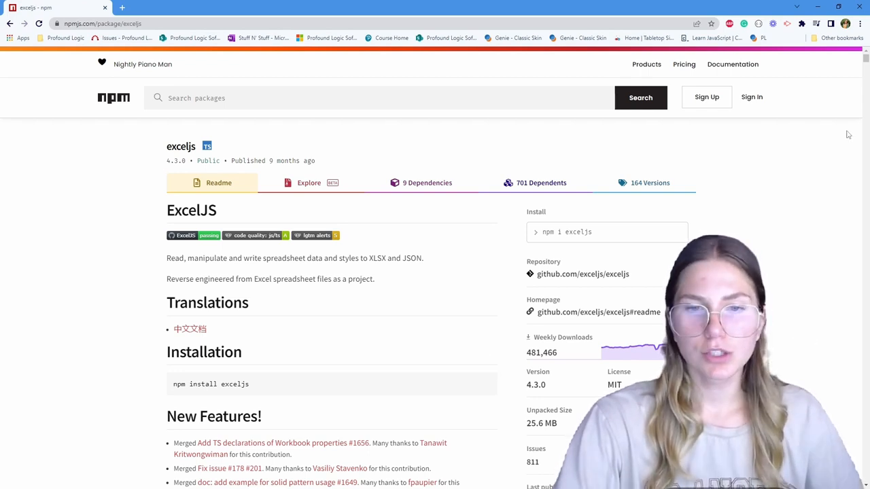
mouse_move(758, 174)
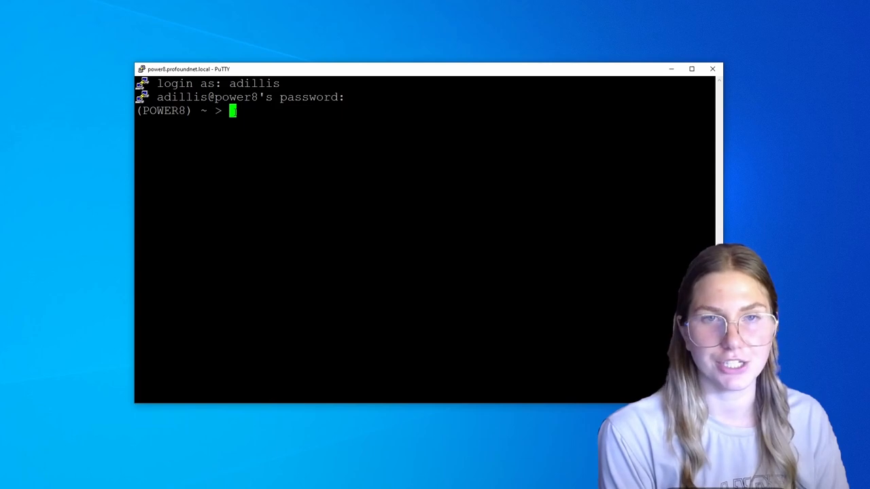
List files, change into adpjs, and run npm install exceljs
text(ls)
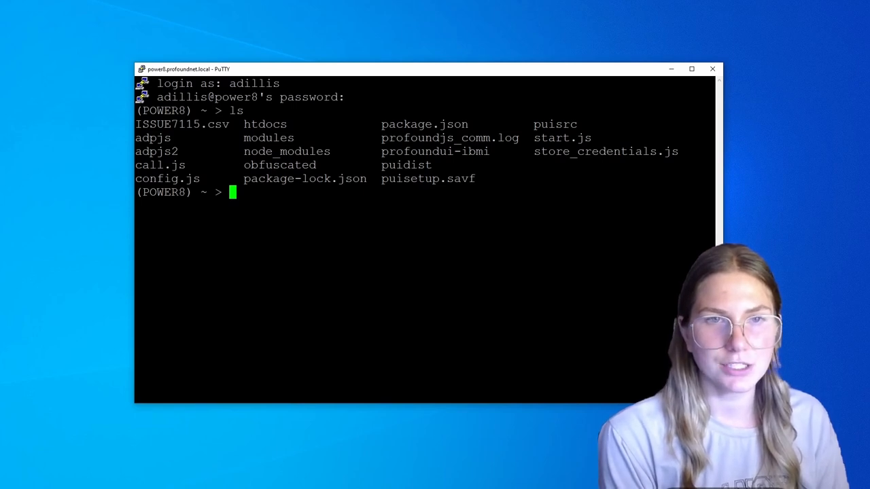
text(cd adpjs)
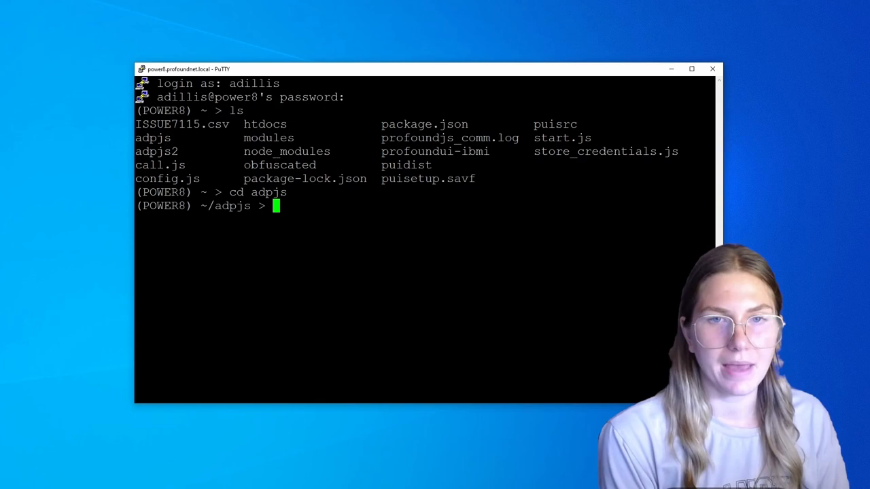
text(npm)
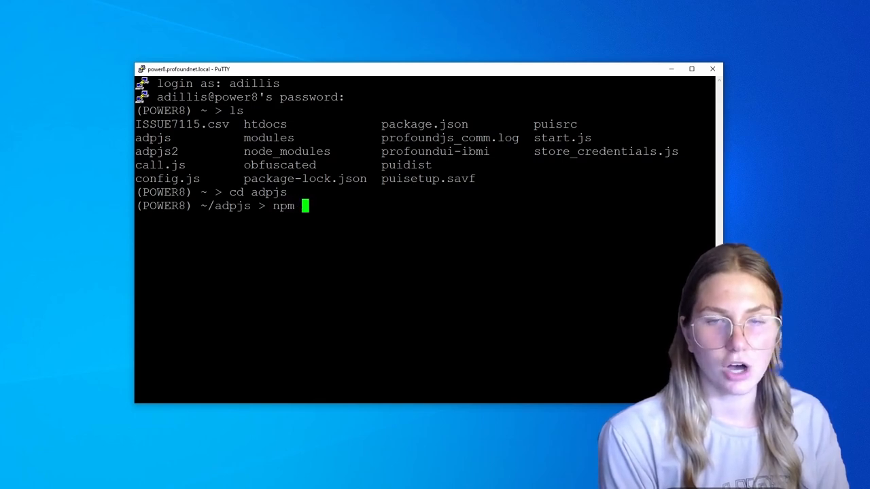
text(install)
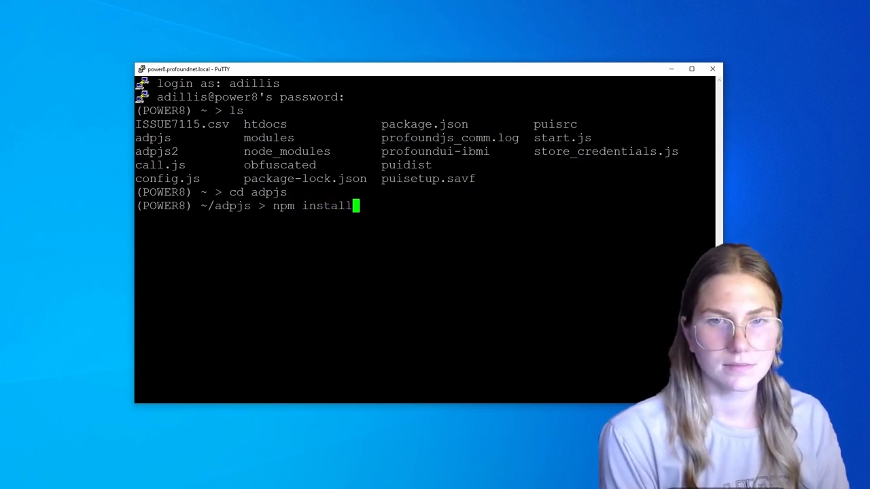
text(exceljs)
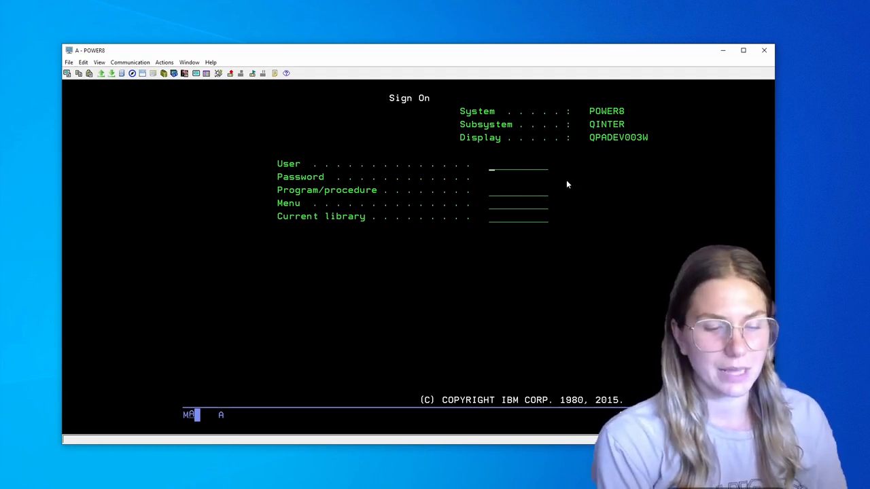
Sign on as ADILLIS and enter strtcpsvr server(*pjs) instance(adpjs)
text(ADILLIS)
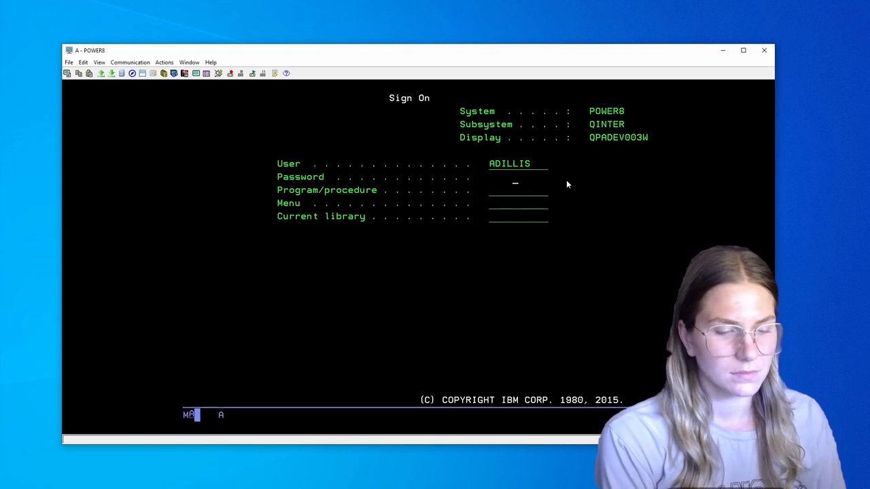
key(Enter)
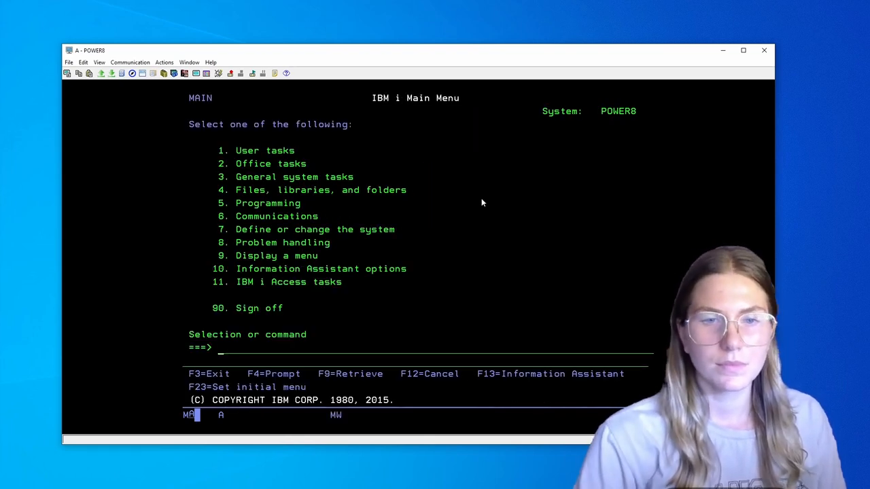
text(strtcpsvr server(*pjs) instance(adpjs))
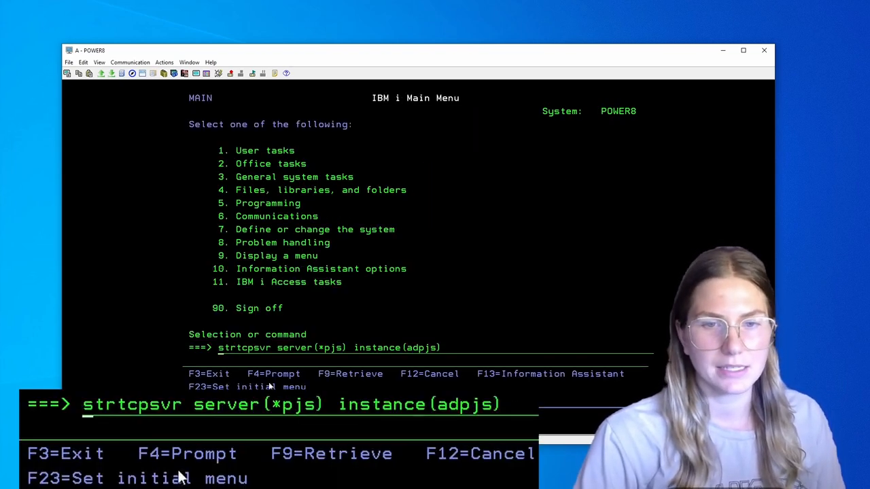
mouse_move(190, 452)
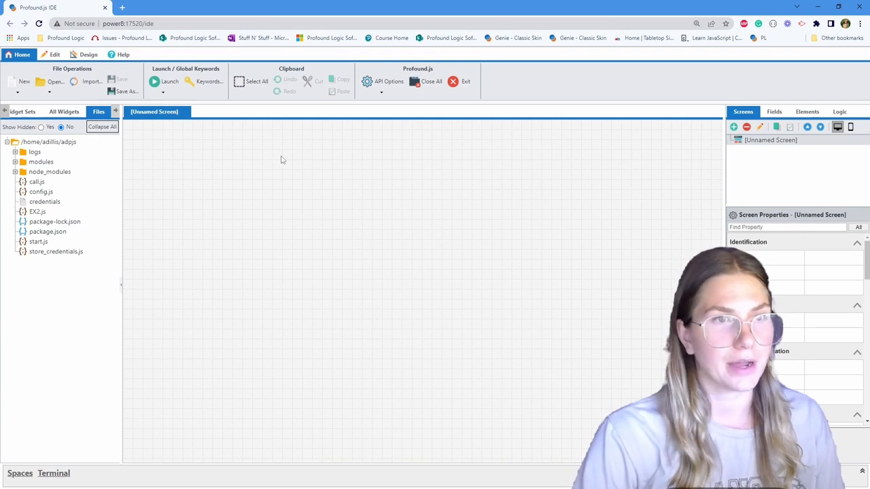
Open the exceljsexample workspace with its Screen.json download screen
click(24, 81)
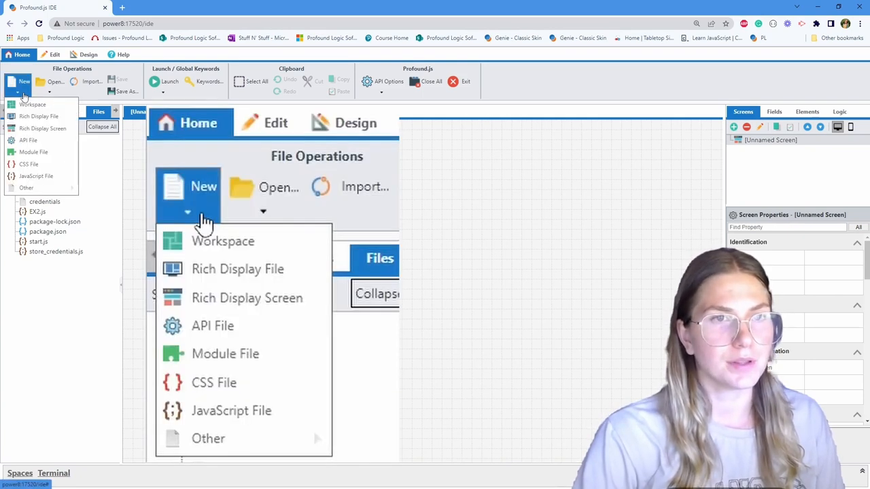
mouse_move(223, 241)
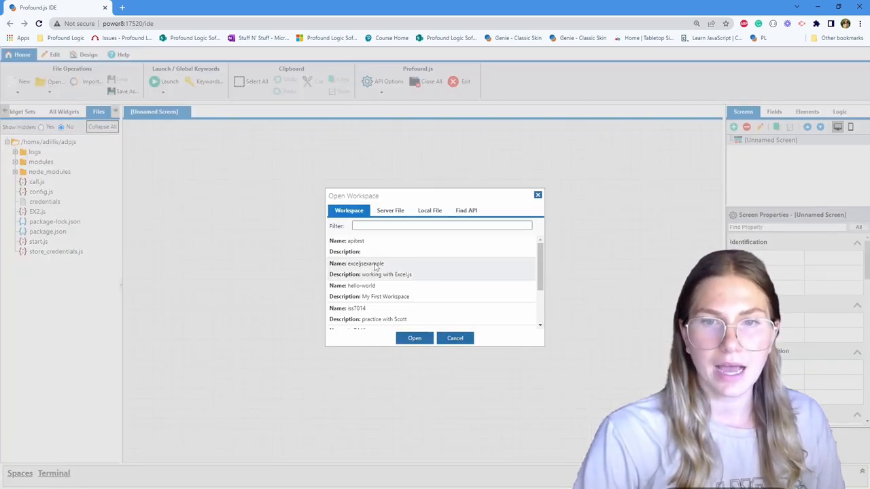
click(367, 268)
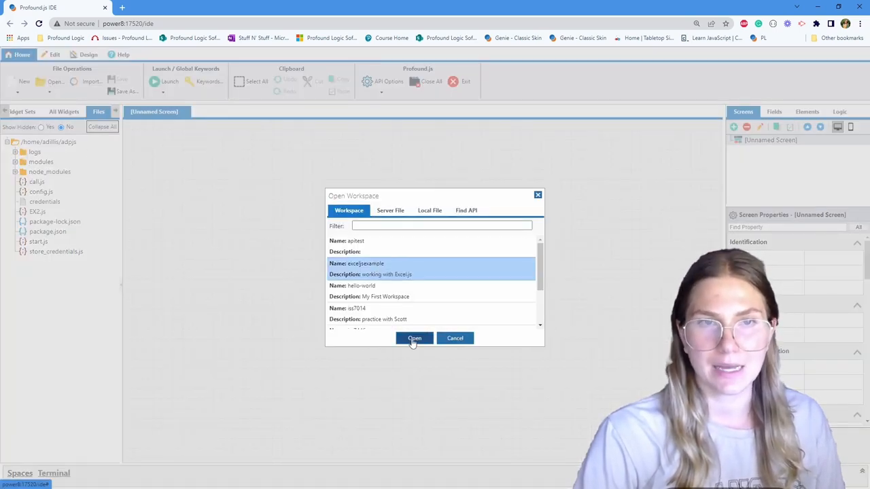
click(414, 337)
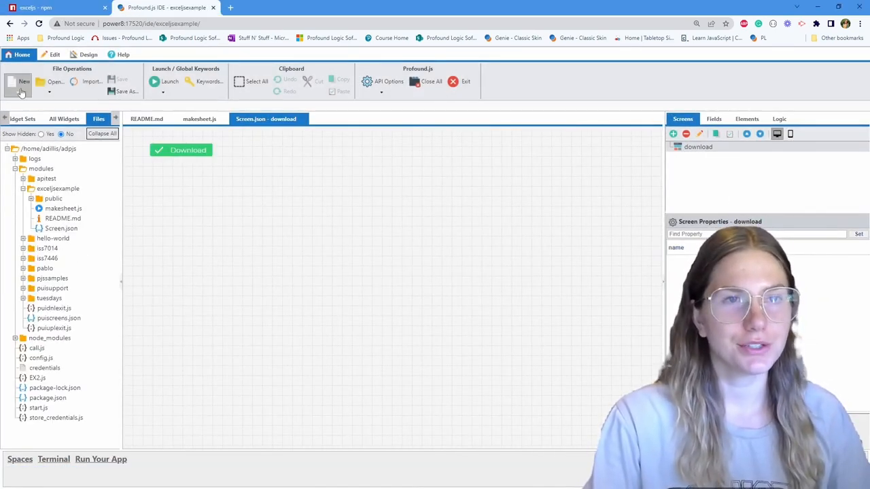
click(23, 82)
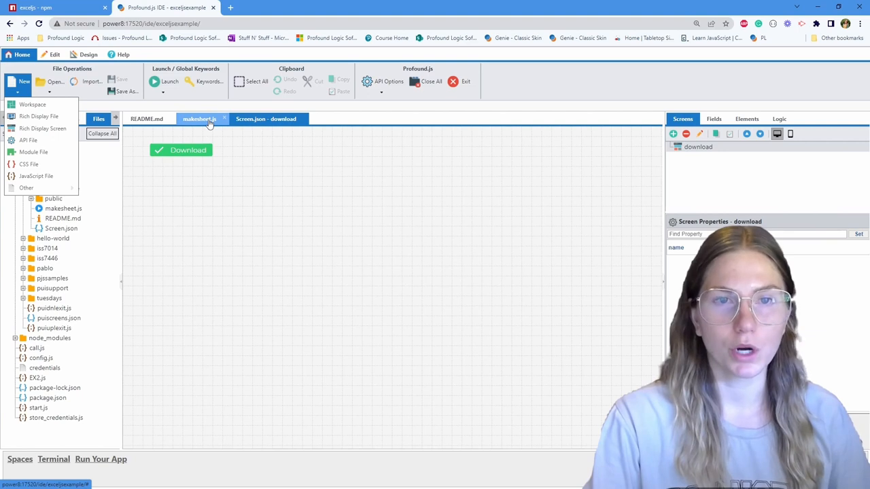
Show makesheet.js and highlight 'header' in the worksheet.columns definition
click(199, 119)
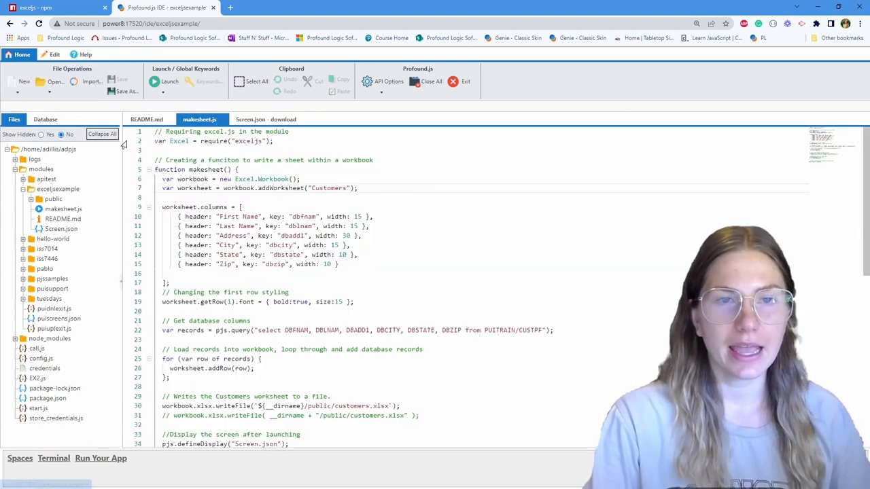
mouse_move(318, 144)
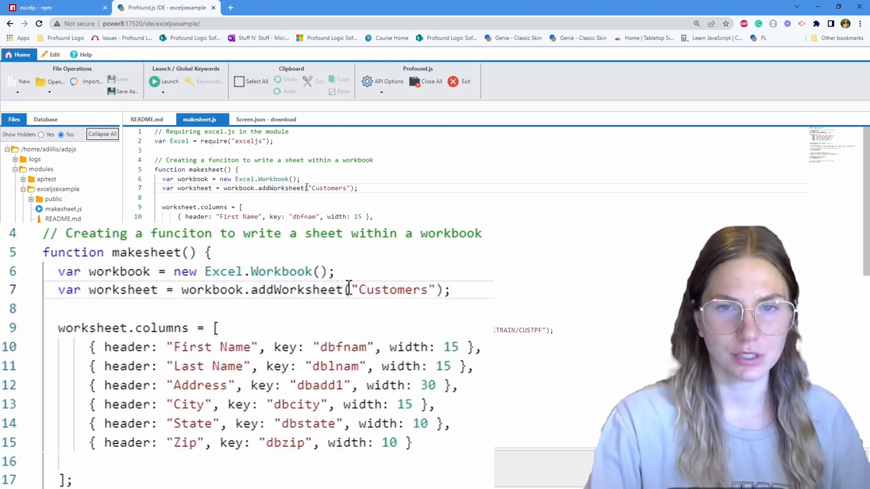
double_click(392, 289)
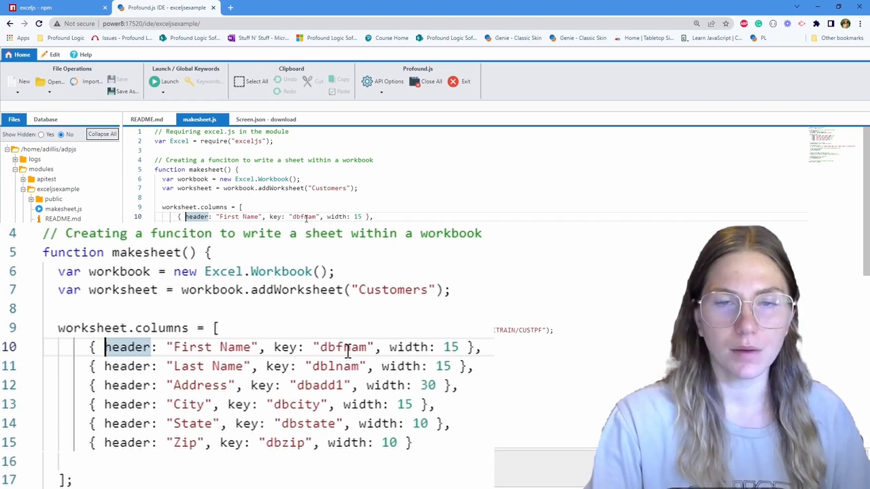
mouse_move(408, 347)
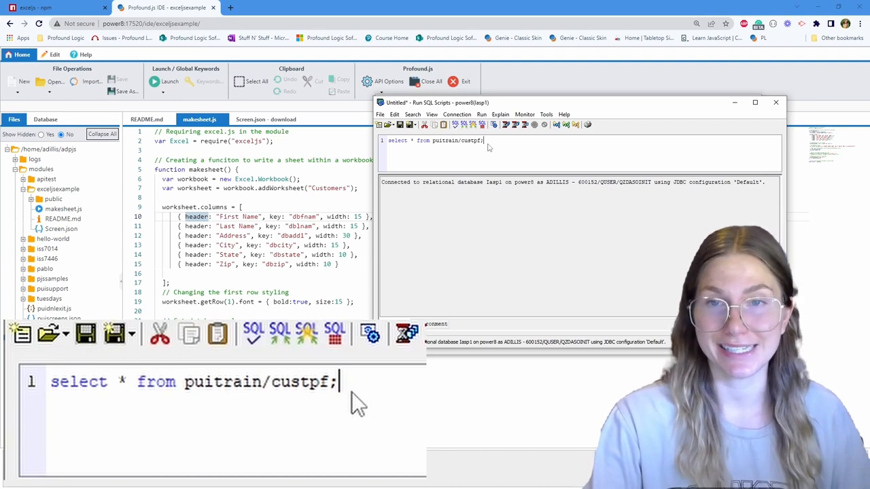
mouse_move(102, 394)
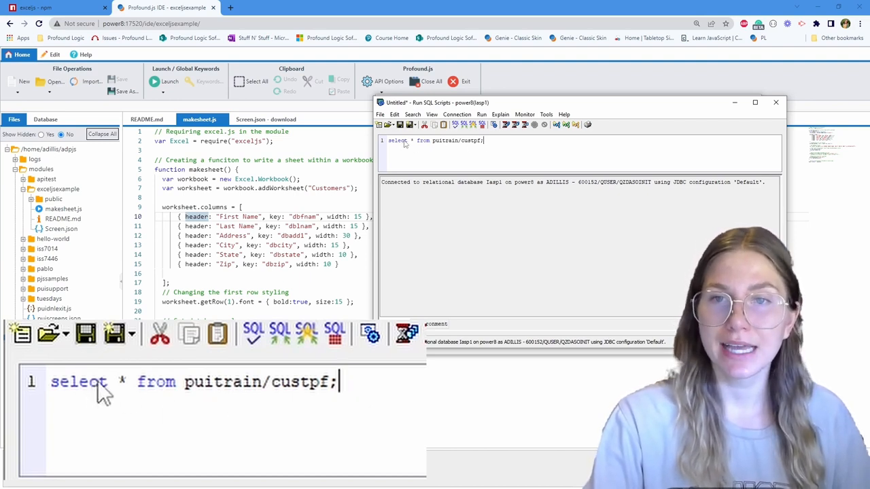
mouse_move(238, 397)
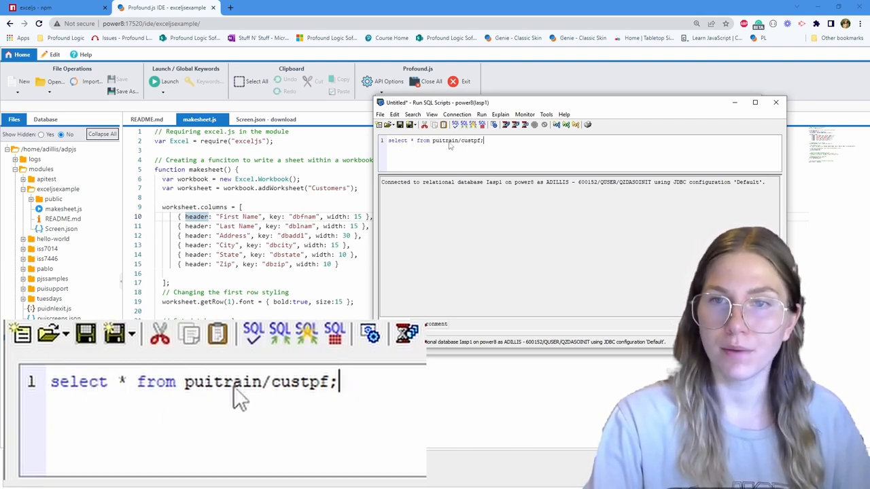
mouse_move(272, 401)
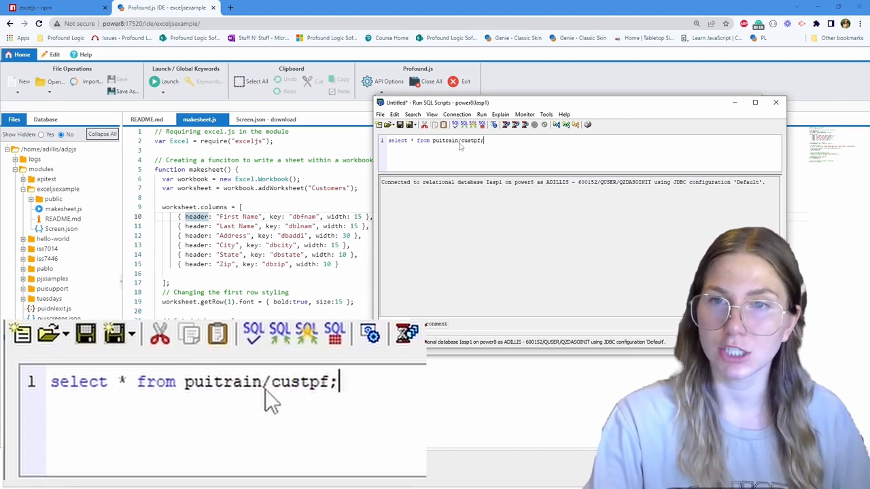
Run the select * from puitrain/custpf query
click(482, 125)
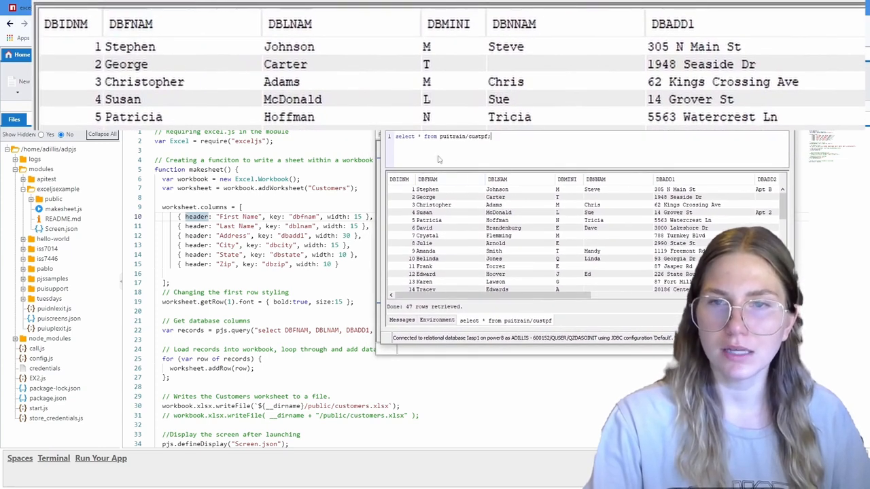
Scroll the 47-row result grid right to view the address columns
click(131, 23)
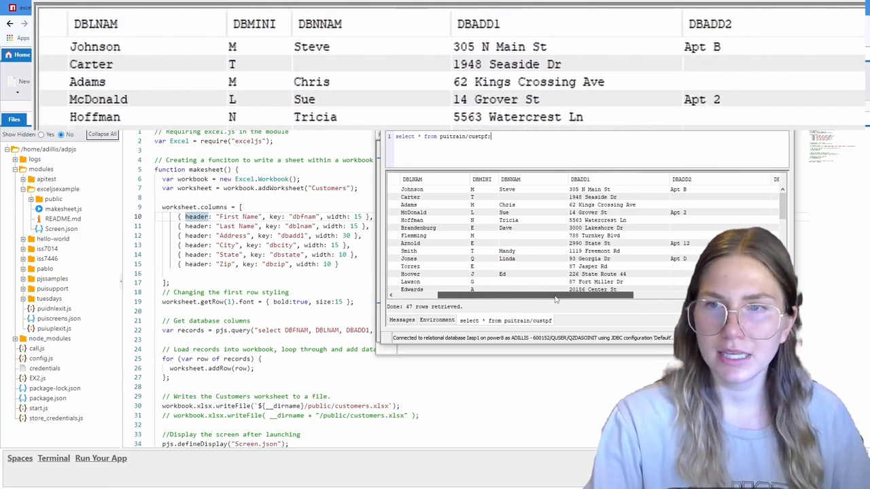
scroll(right, 3)
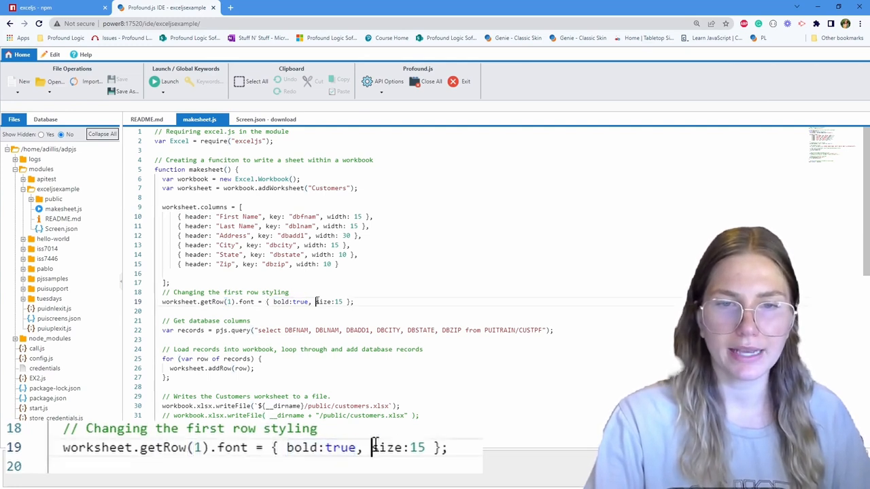
Highlight size:15 on line 19 of makesheet.js and return to the exceljs npm page
double_click(328, 302)
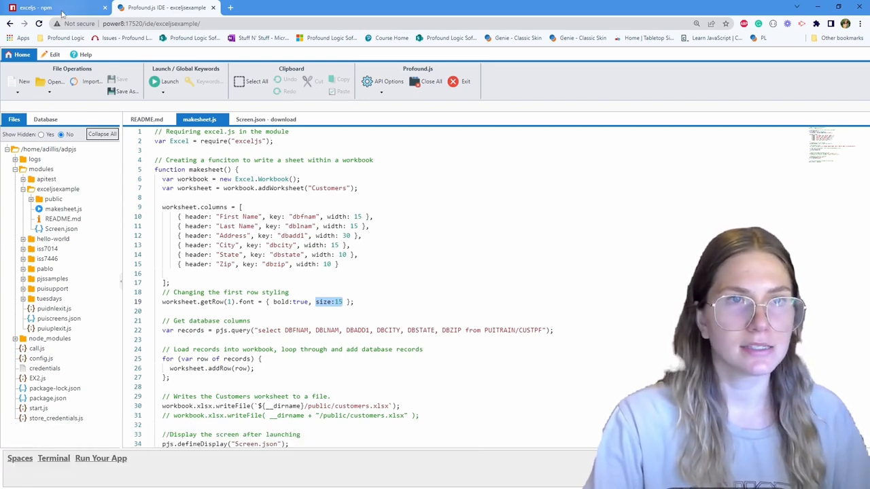
click(47, 8)
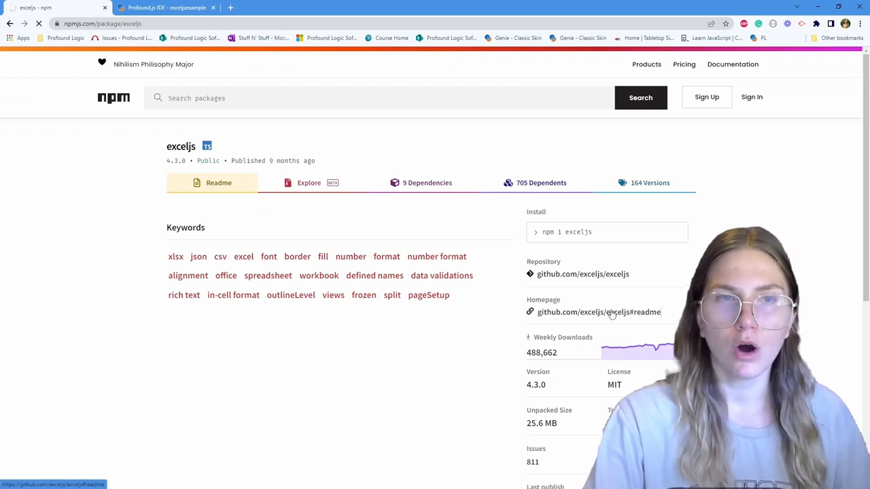
Follow the Homepage link to GitHub and review the README's Fonts section
click(598, 312)
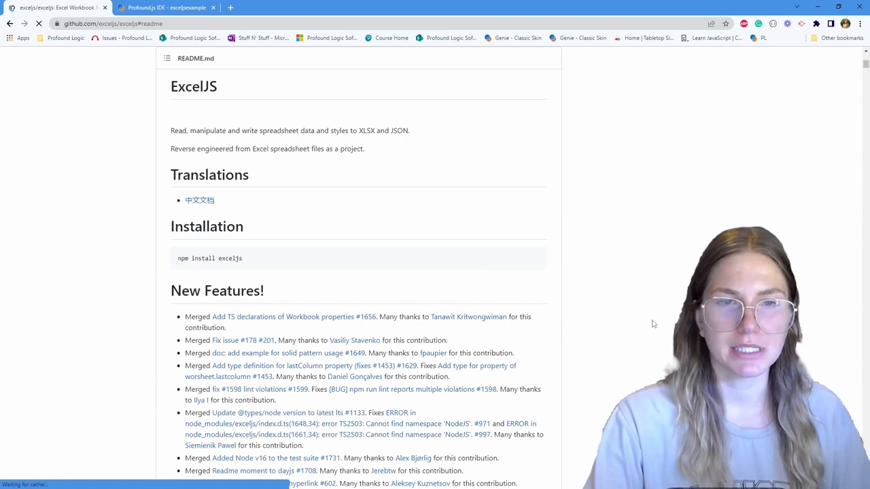
scroll(down, 3)
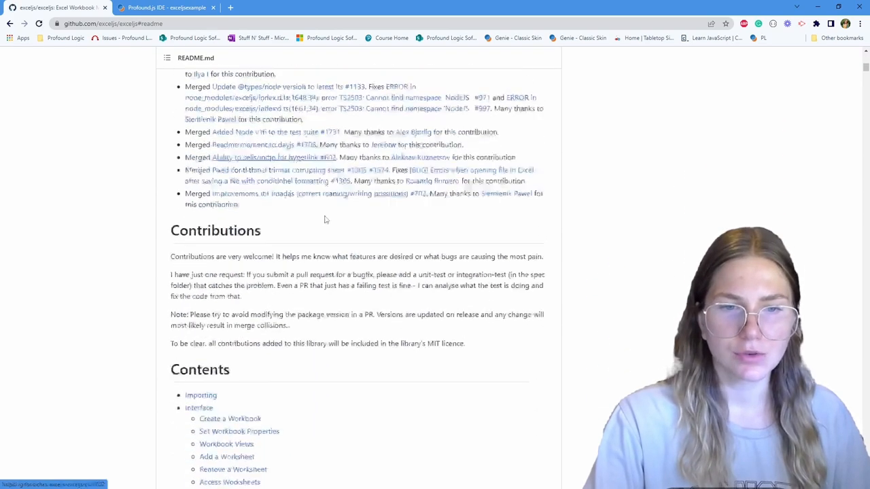
scroll(down, 3)
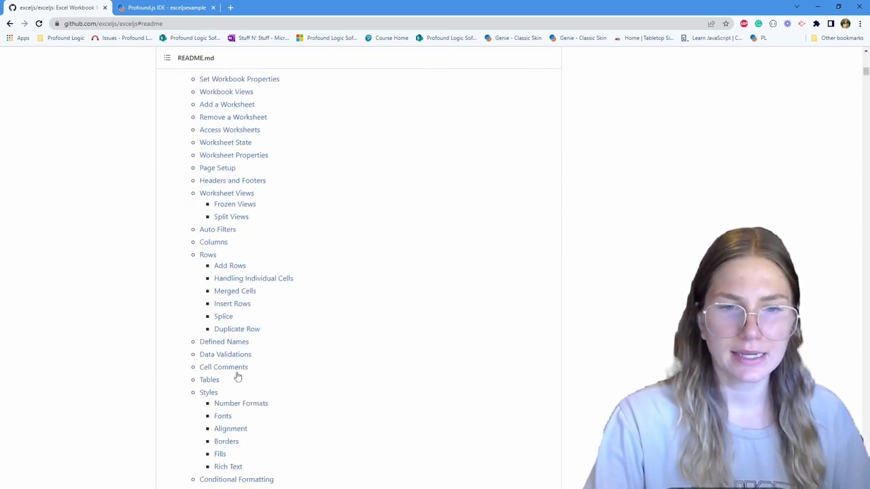
click(222, 416)
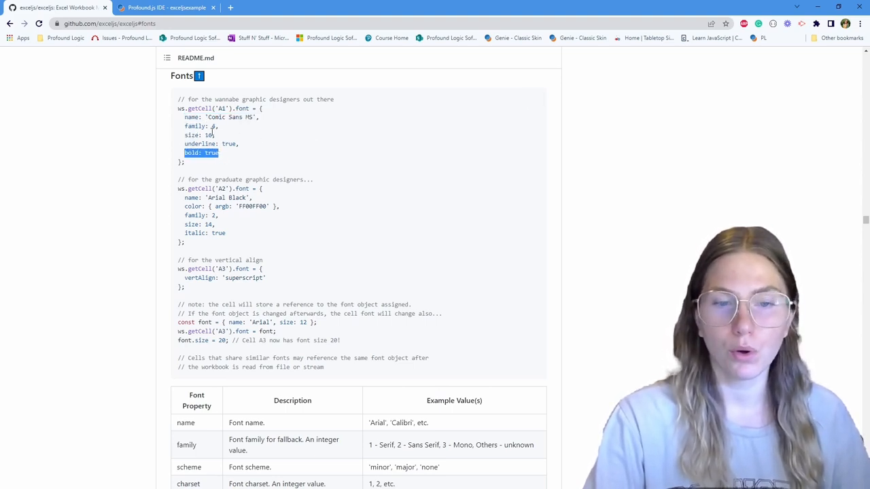
scroll(down, 3)
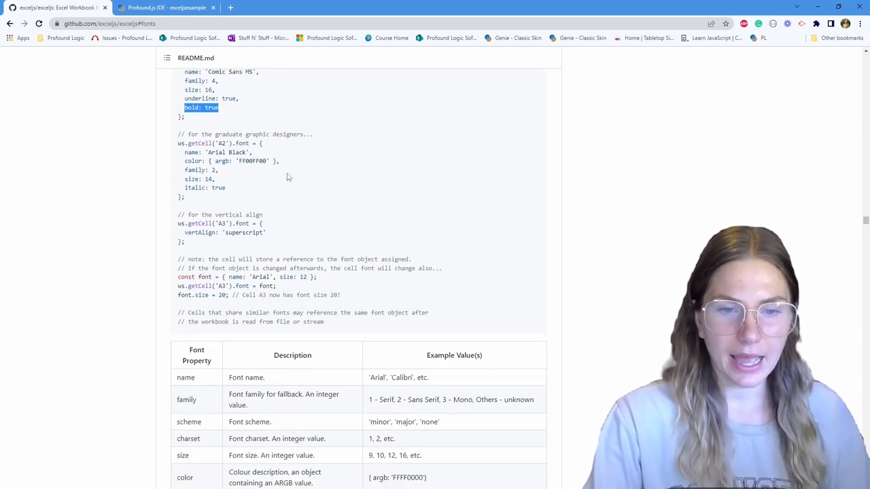
scroll(down, 3)
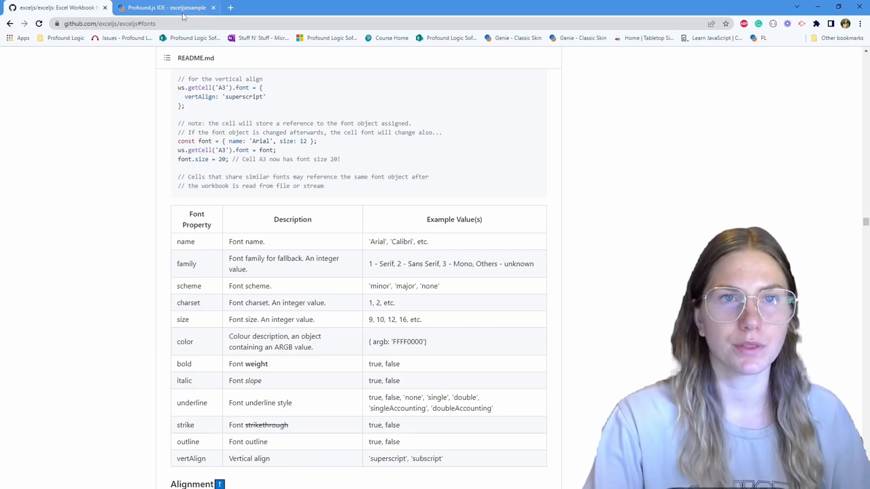
click(167, 8)
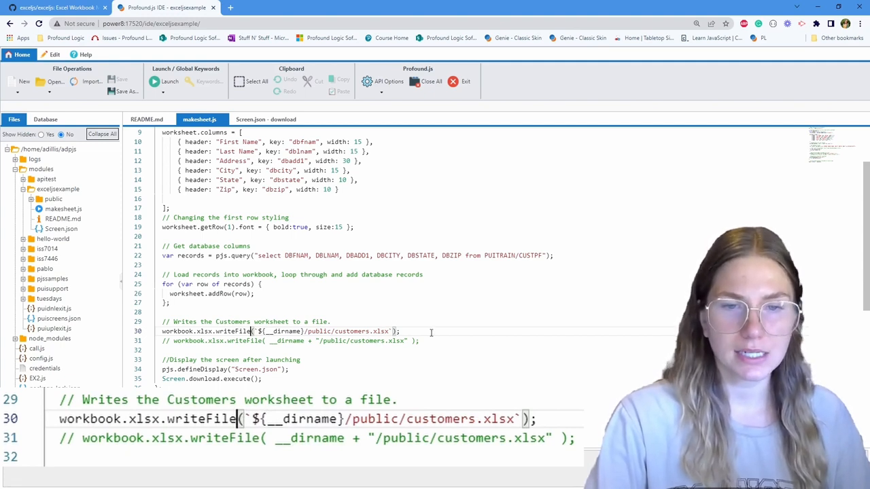
mouse_move(453, 324)
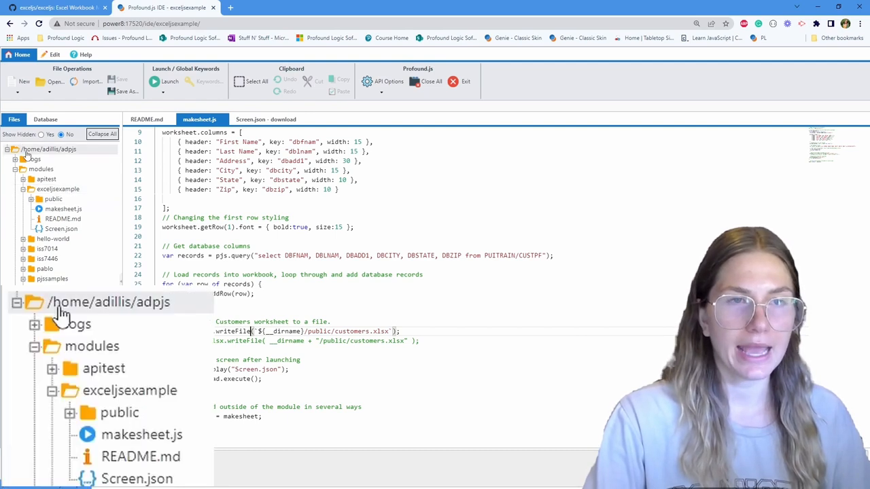
mouse_move(136, 314)
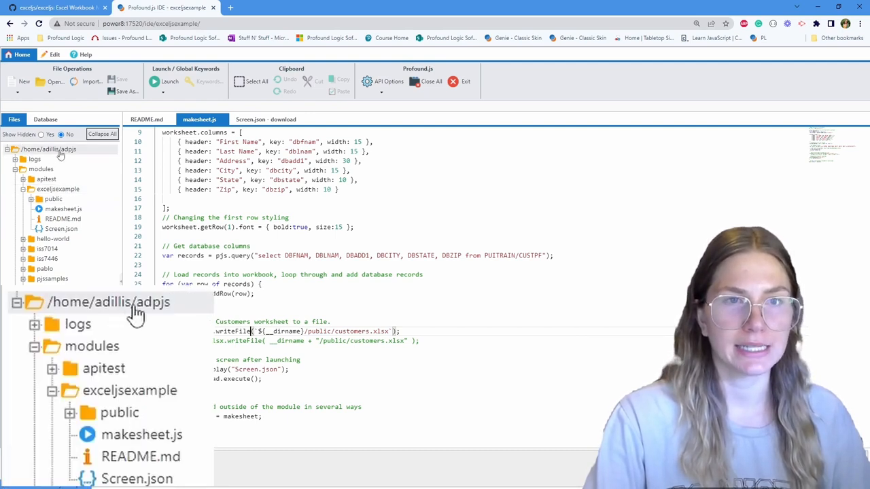
mouse_move(160, 313)
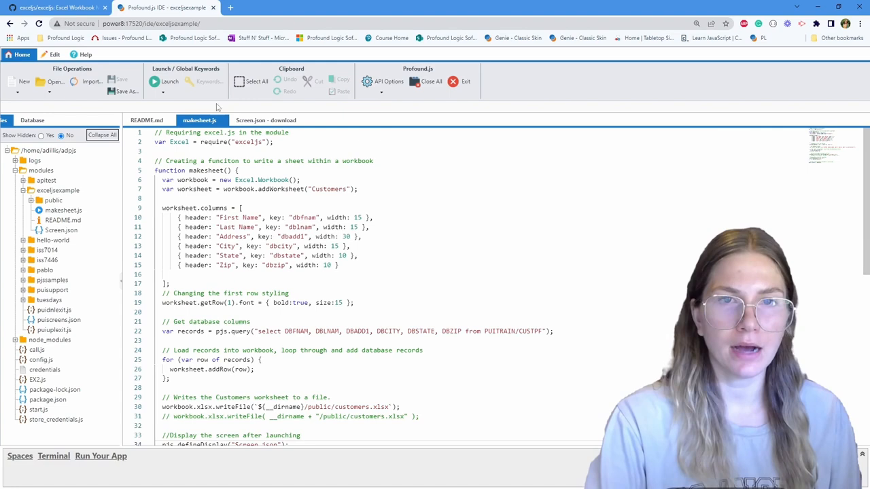
On the download screen, set the Download button's onclick to window.open("/run/exceljsexample/public/customers.xlsx");
click(265, 121)
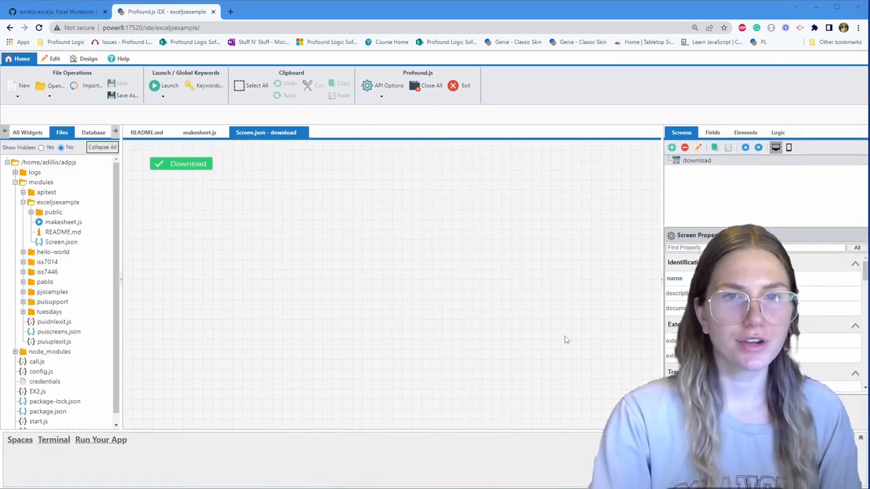
click(23, 86)
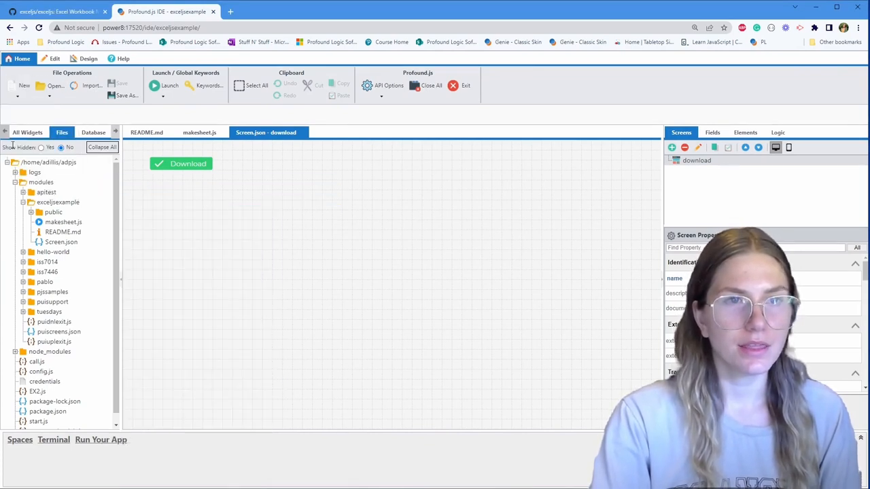
click(33, 132)
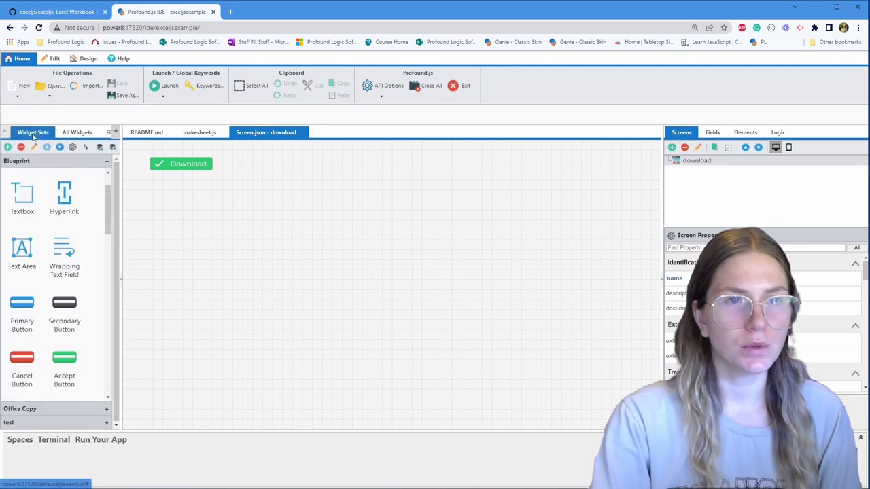
mouse_move(64, 361)
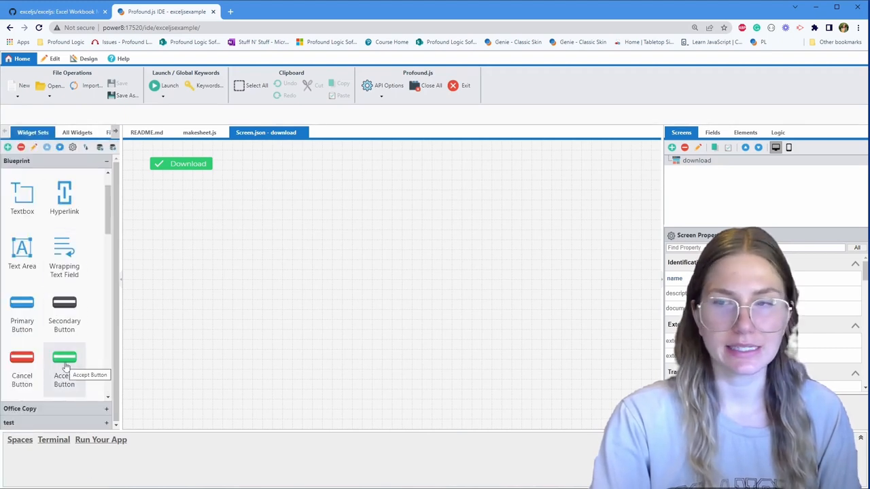
click(181, 164)
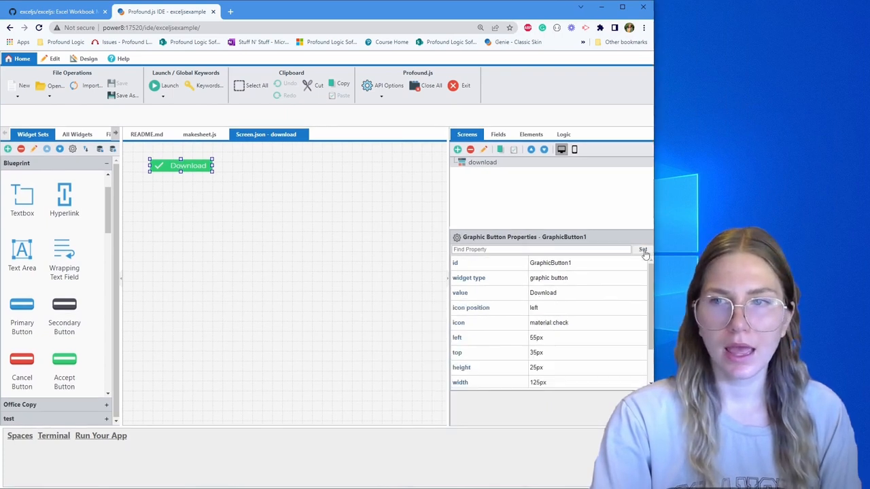
scroll(down, 3)
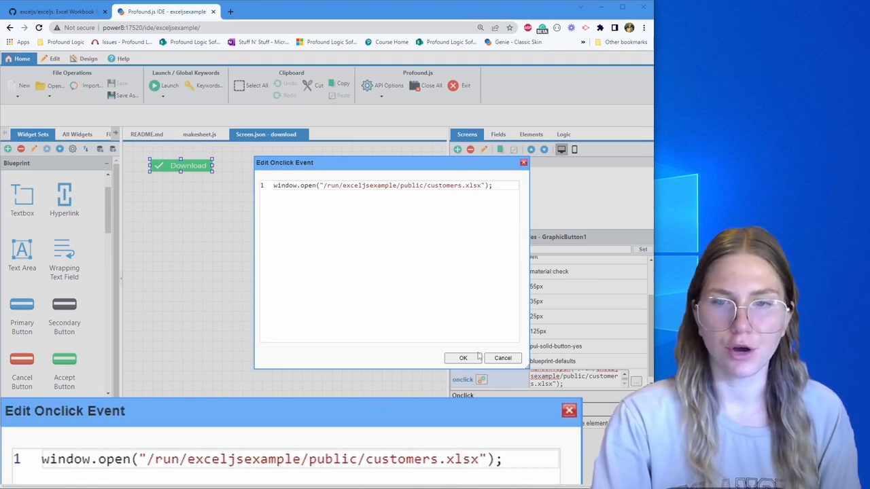
click(463, 358)
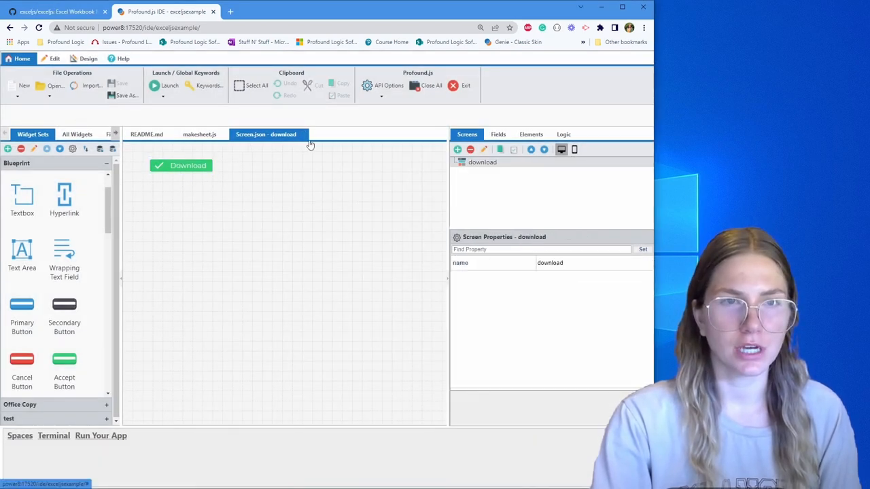
In the Files panel, confirm makesheet.js is flagged as the App Start File in its properties
click(60, 134)
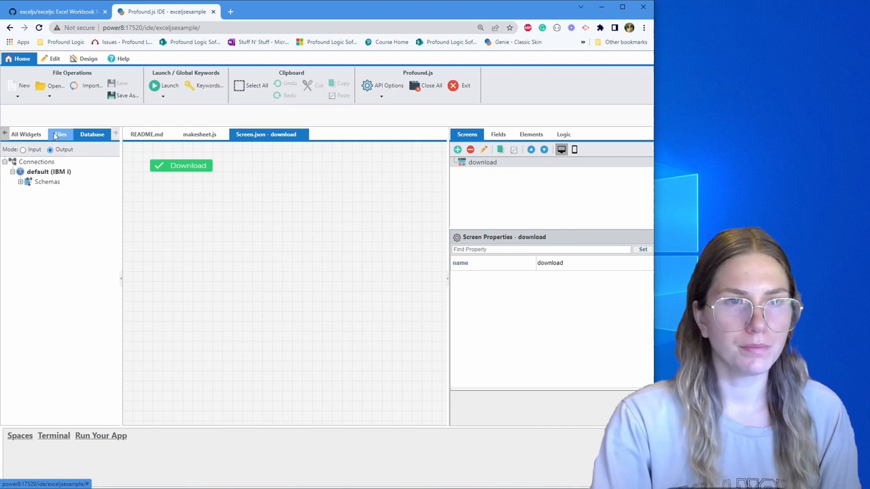
click(60, 134)
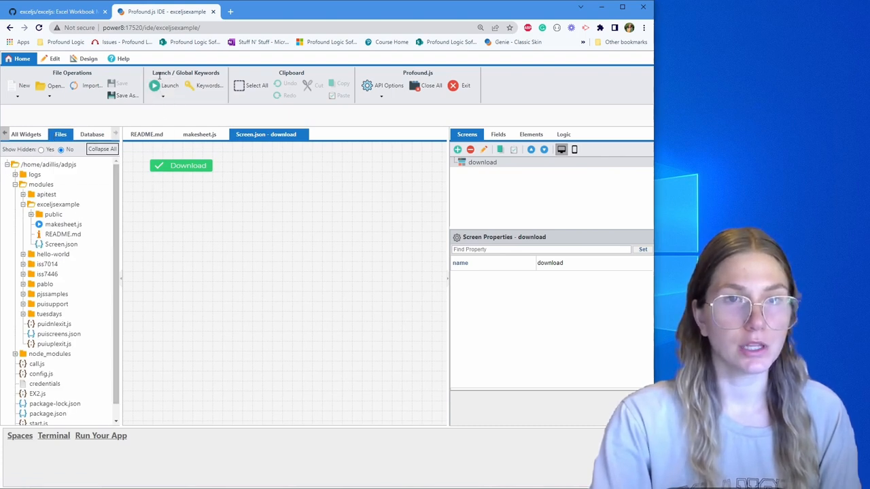
click(53, 214)
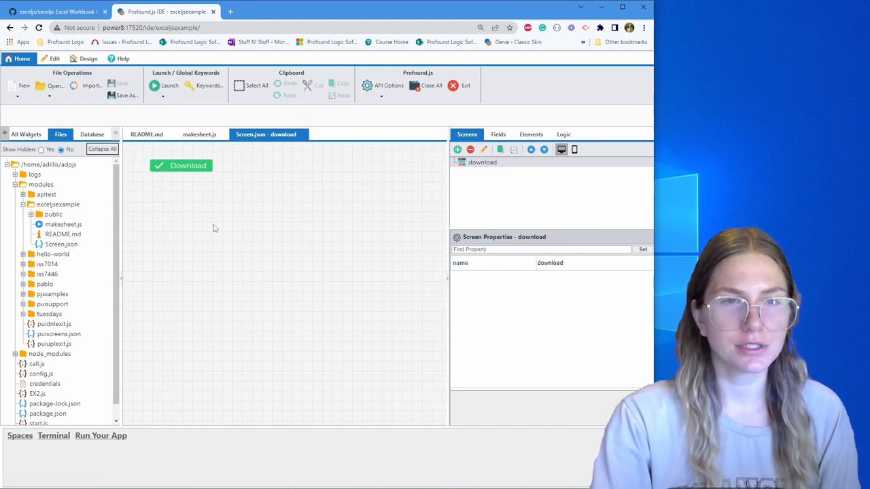
mouse_move(63, 225)
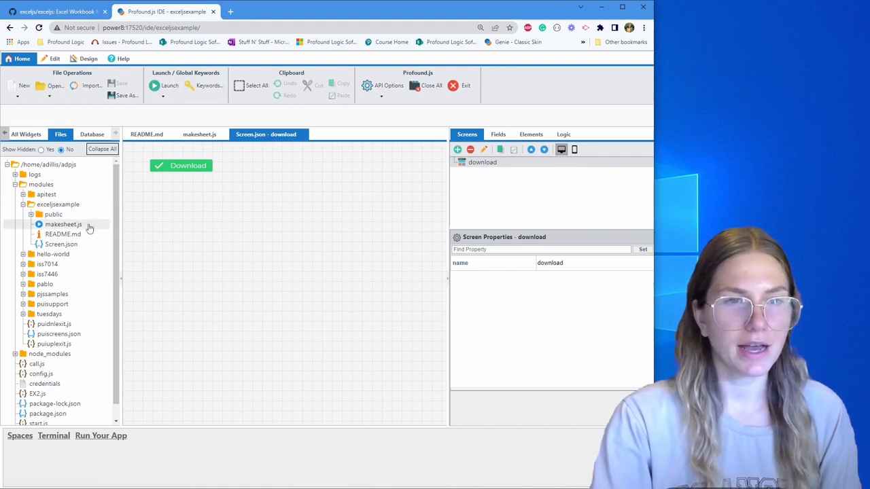
click(146, 134)
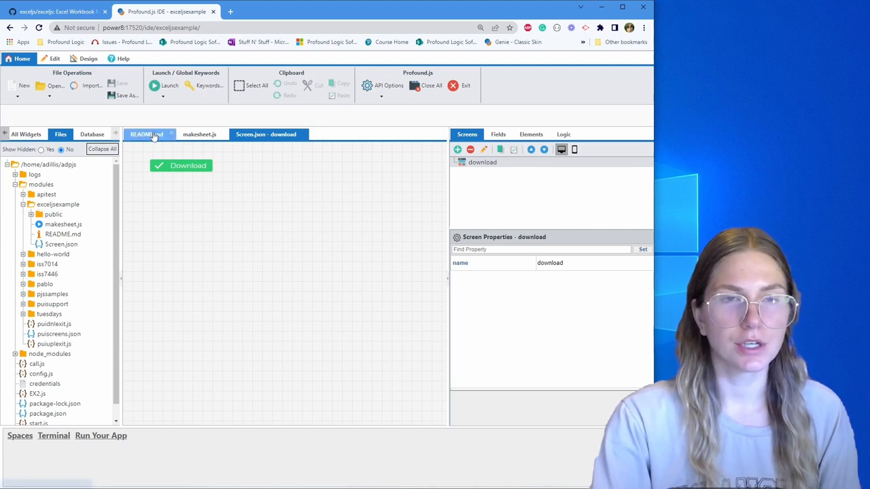
click(169, 85)
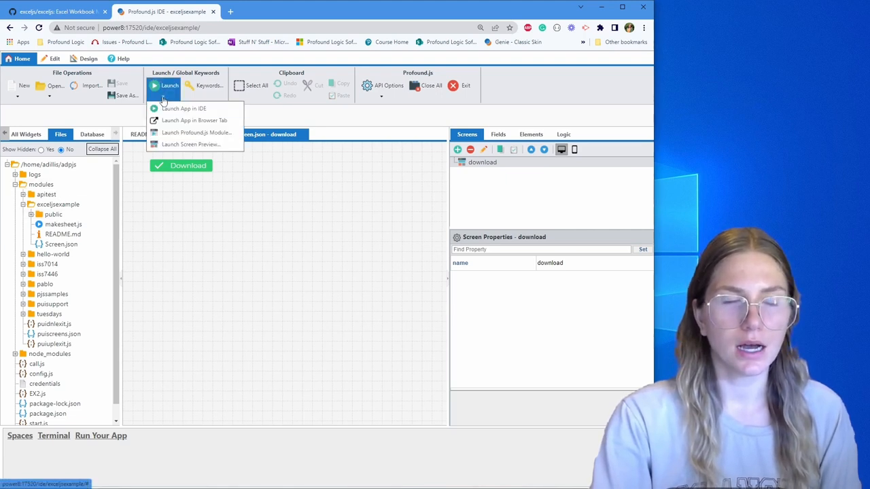
right_click(63, 224)
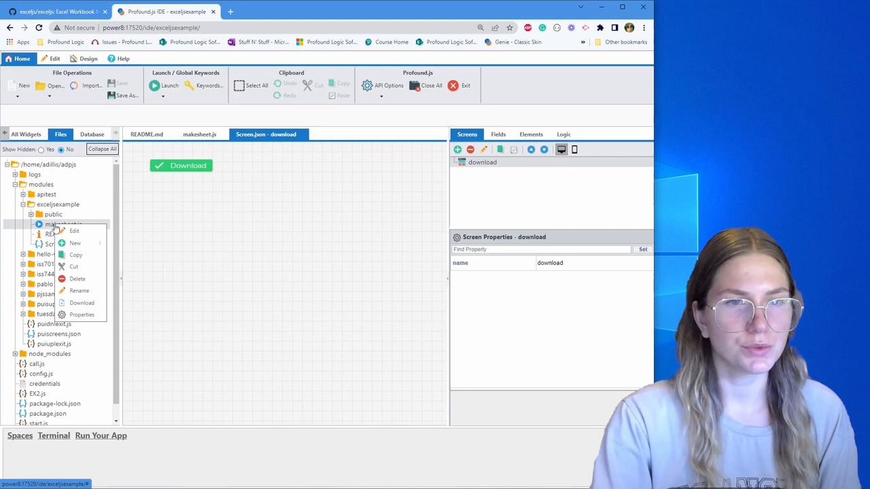
click(81, 314)
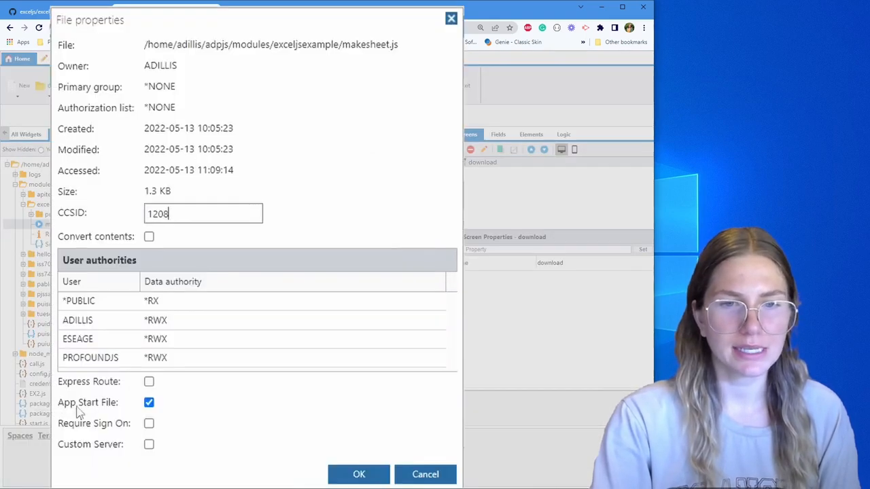
mouse_move(121, 406)
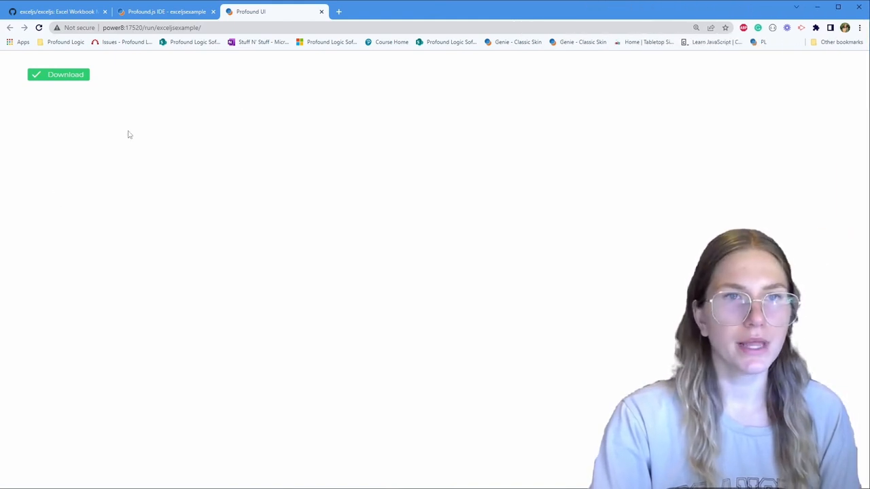
Download customers.xlsx from the running app and open it in Excel
click(59, 74)
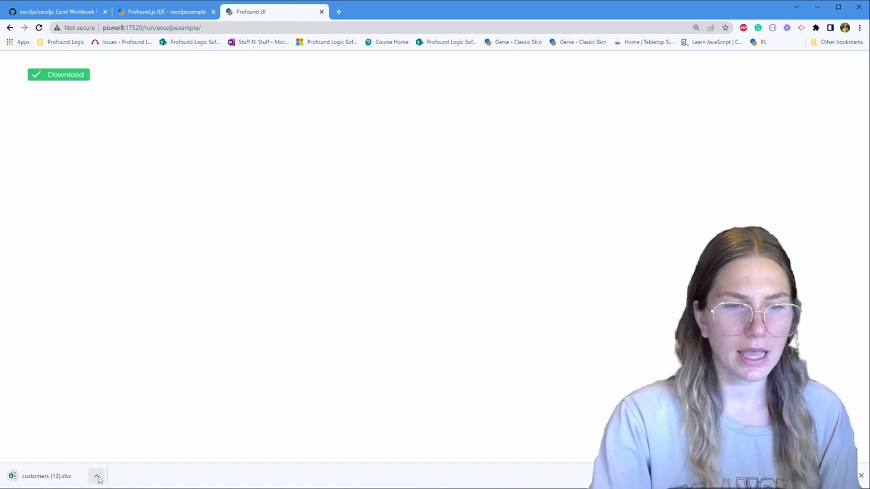
click(46, 476)
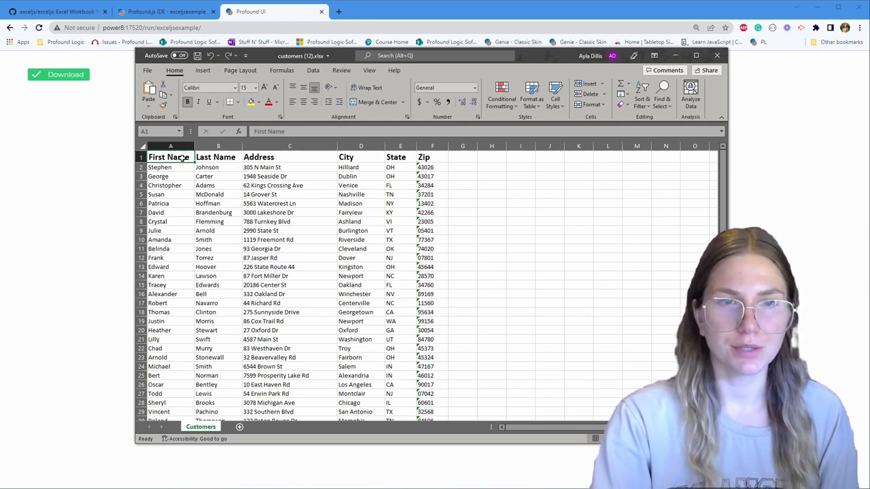
mouse_move(222, 301)
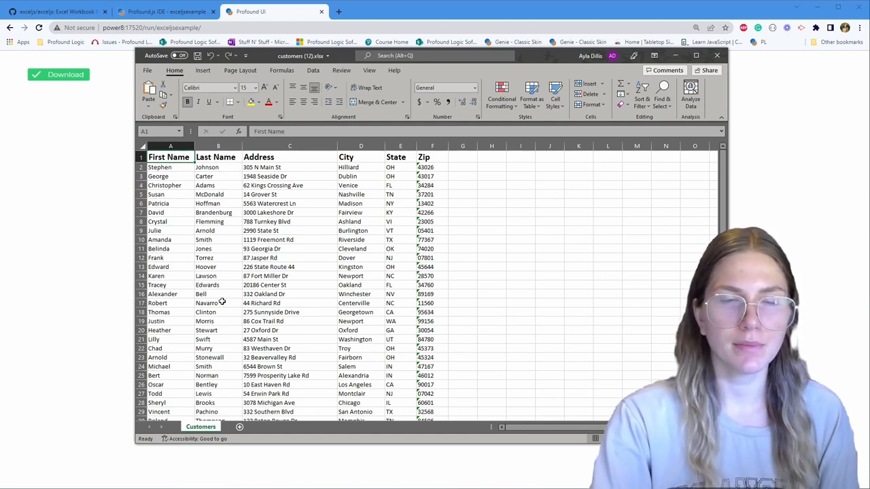
mouse_move(386, 143)
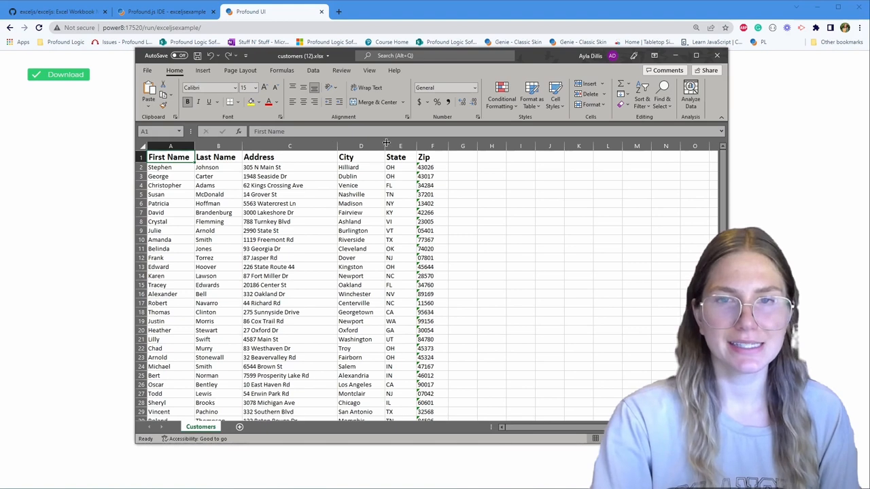
mouse_move(465, 308)
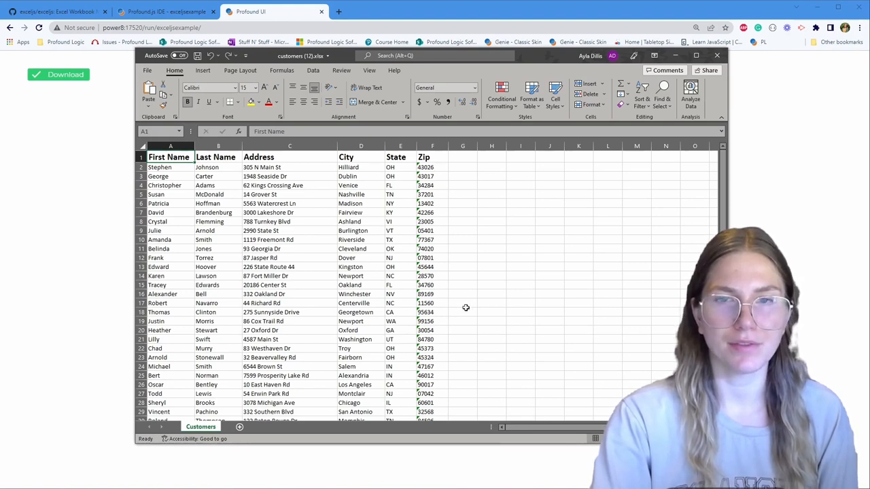
mouse_move(438, 265)
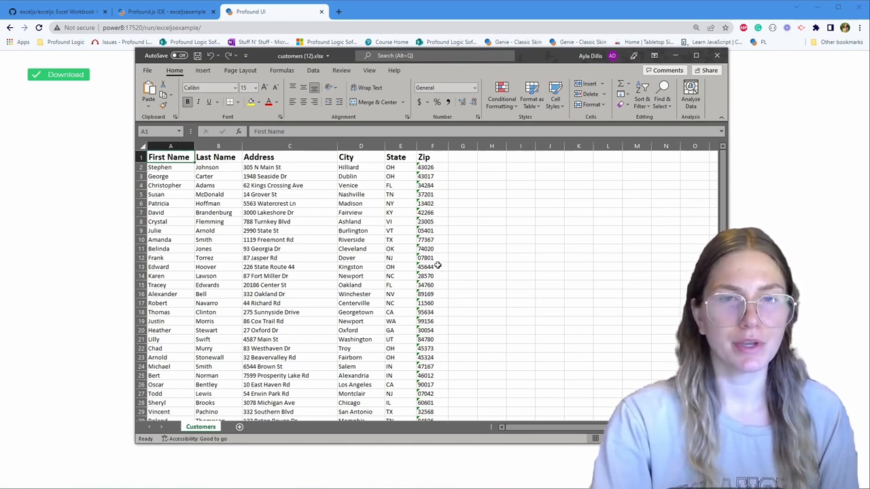
mouse_move(474, 238)
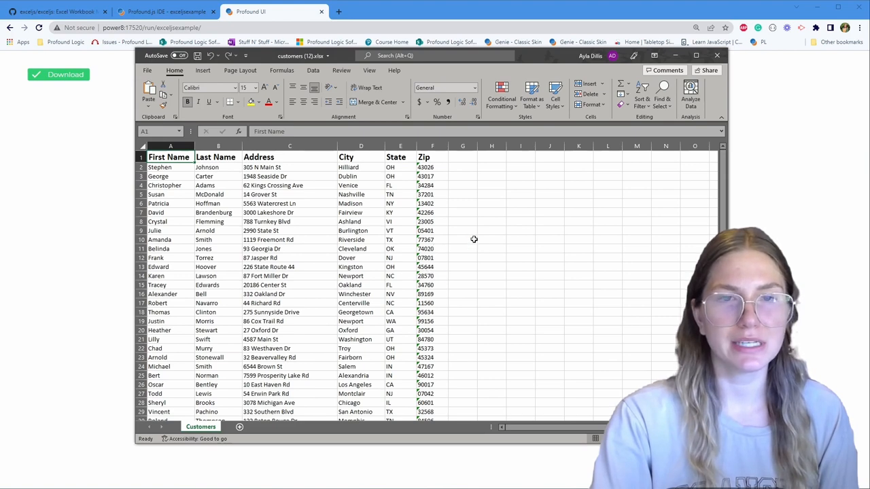
mouse_move(532, 239)
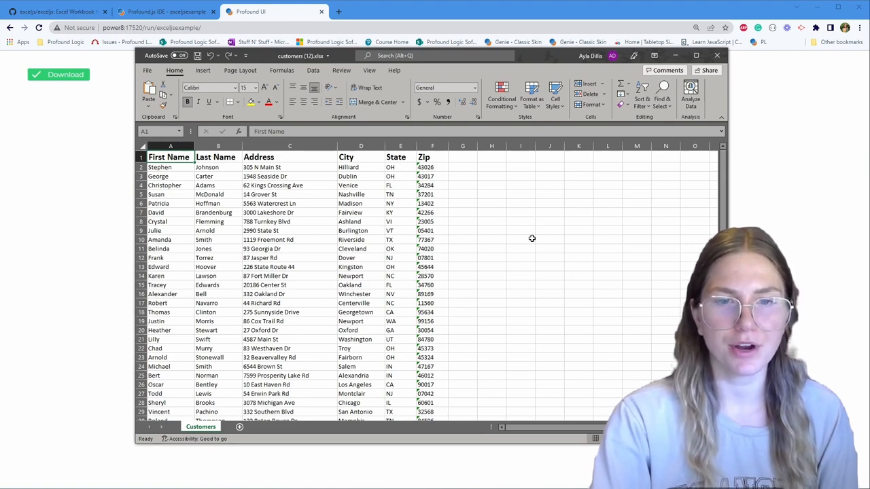
mouse_move(478, 322)
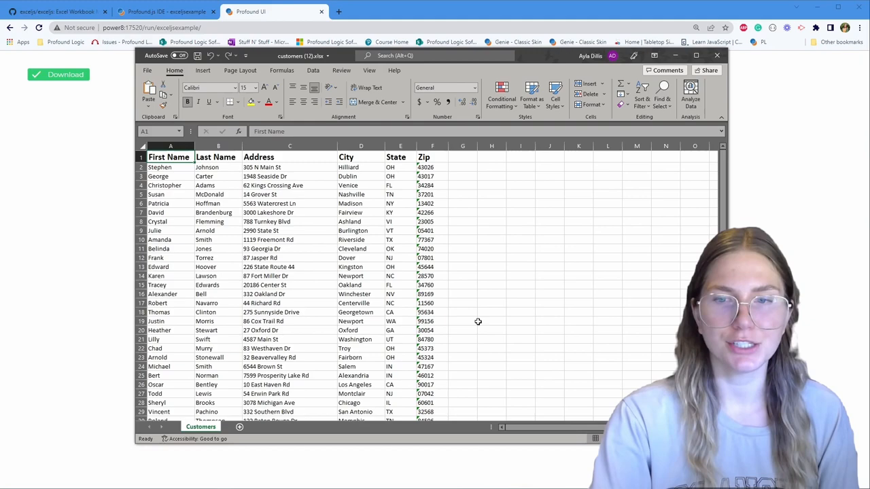